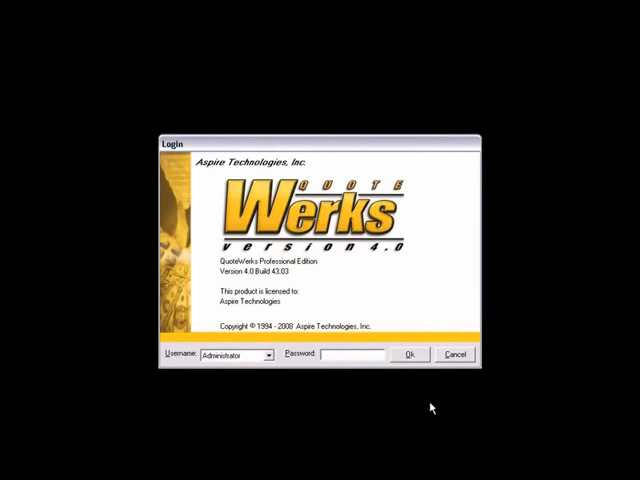
# Log in as Administrator so a new untitled quote with an empty item grid opens.
pyautogui.click(408, 354)
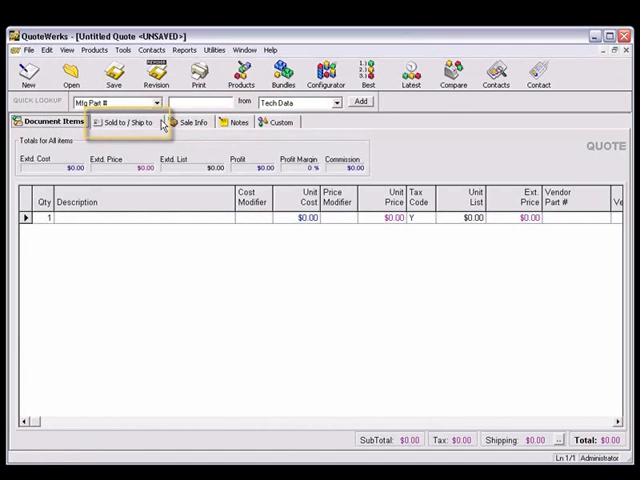
pyautogui.click(124, 122)
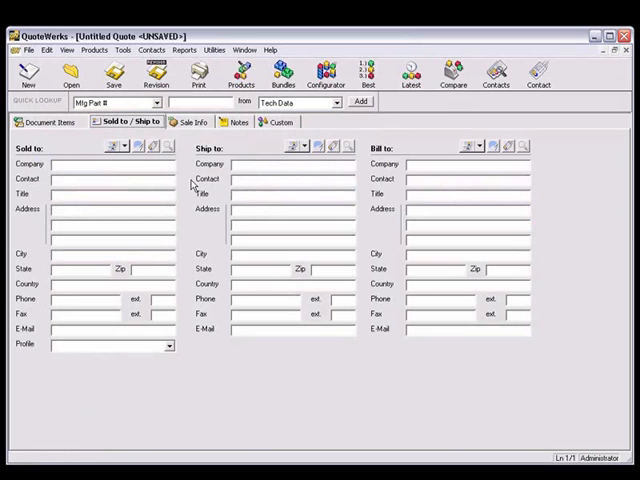
pyautogui.moveTo(196, 192)
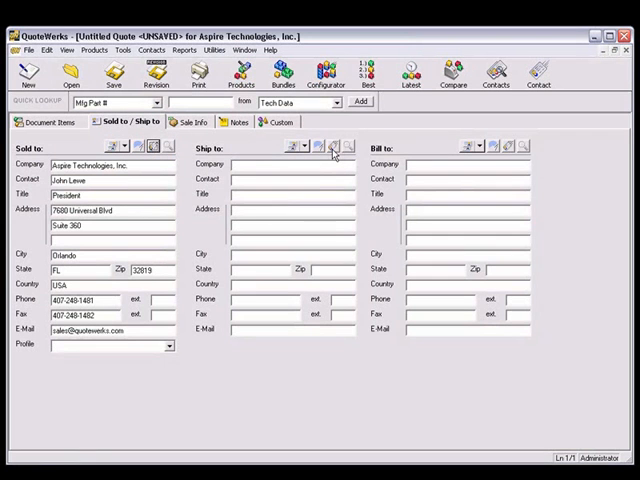
pyautogui.click(336, 146)
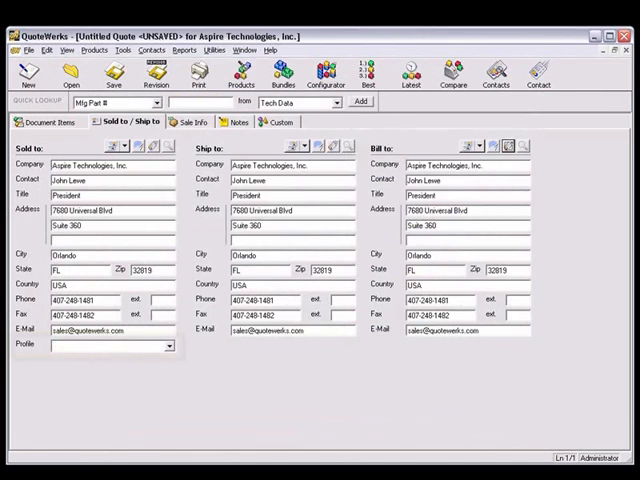
# Add a Maximizer DataLink mapping from Category to SoldToPriceProfile, triggered On Retrieve Contact.
pyautogui.click(104, 346)
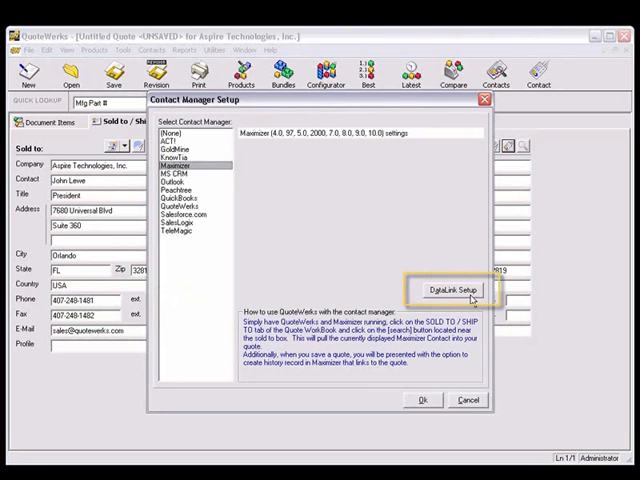
pyautogui.click(452, 290)
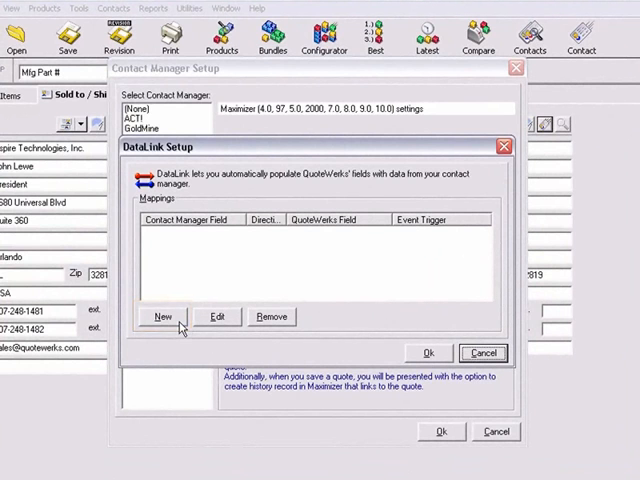
pyautogui.click(162, 316)
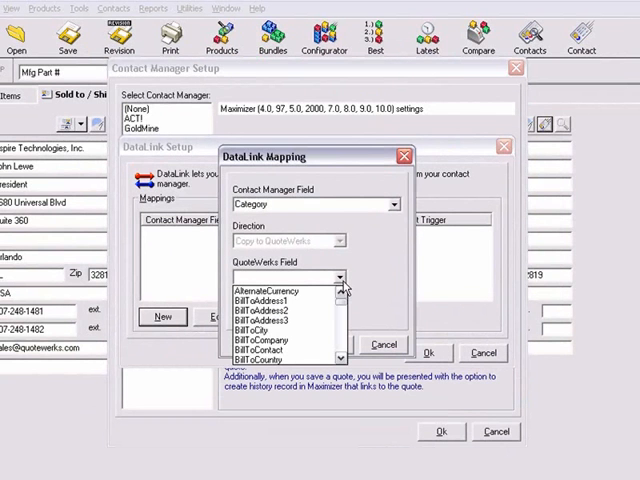
pyautogui.scroll(-3)
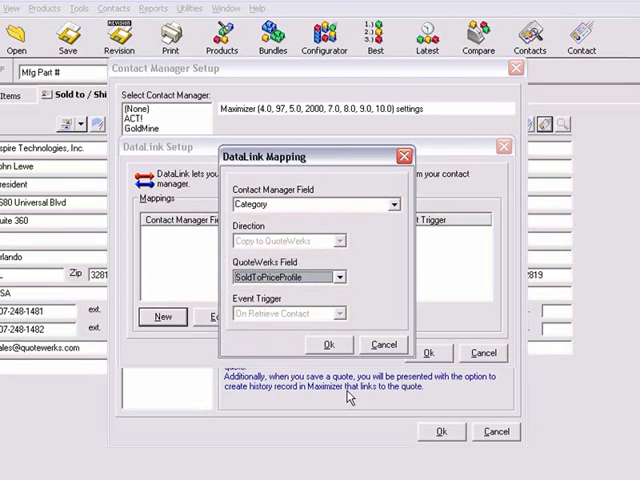
pyautogui.click(328, 344)
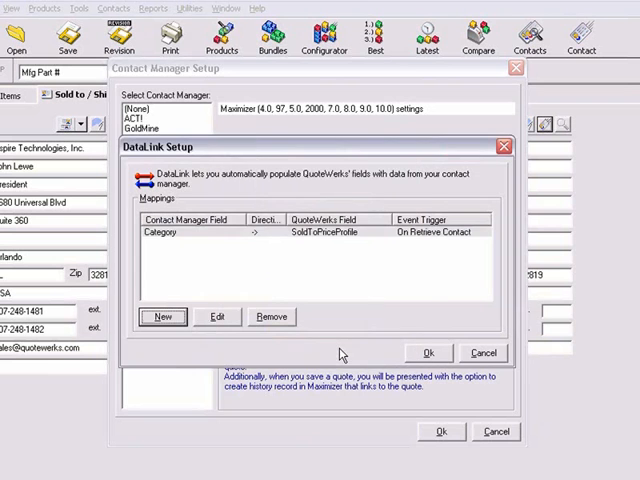
# Accept setup, clear the Sold to fields and retrieve the Aspire Technologies contact from Maximizer.
pyautogui.click(428, 352)
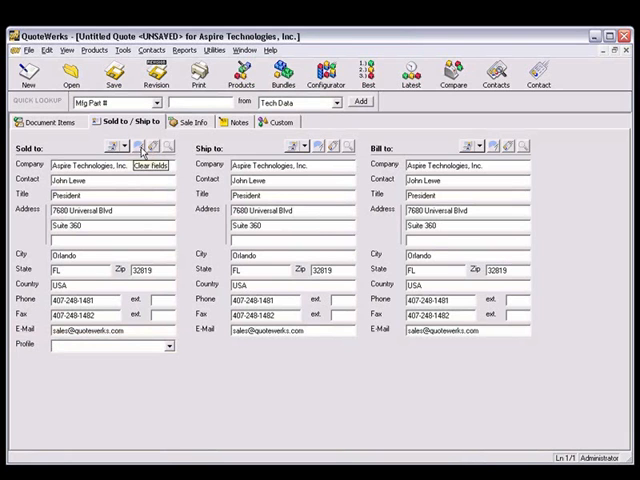
pyautogui.click(140, 148)
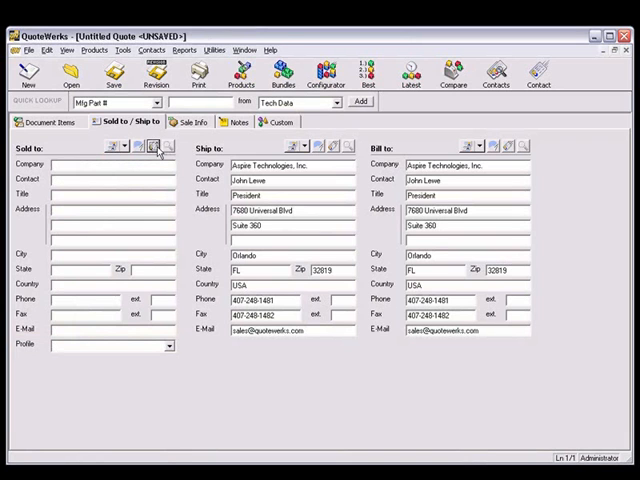
pyautogui.click(156, 148)
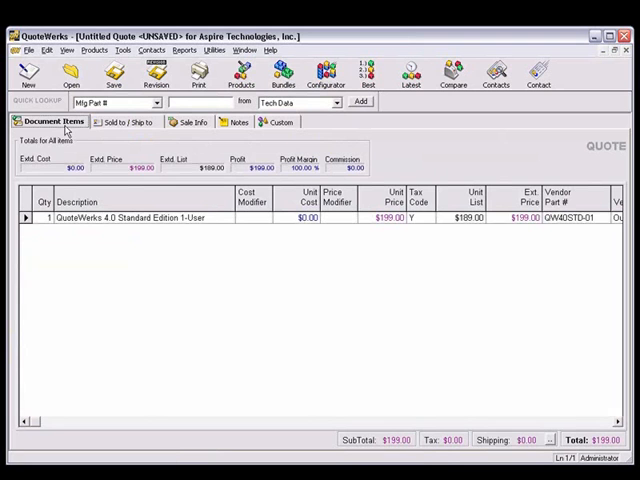
# Save the quote as 'Demonstration Quote' with the Create/Update Document link to Maximizer.
pyautogui.click(24, 50)
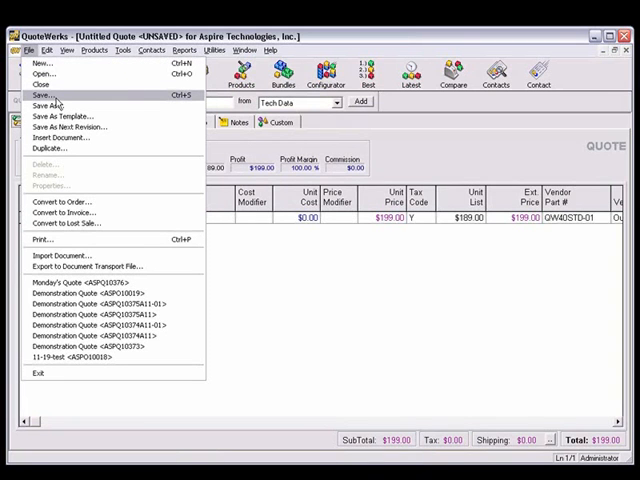
pyautogui.click(48, 96)
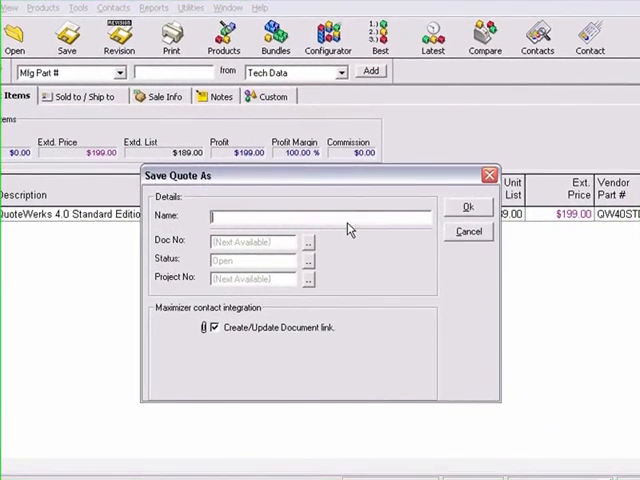
pyautogui.write('Demonstration Quote')
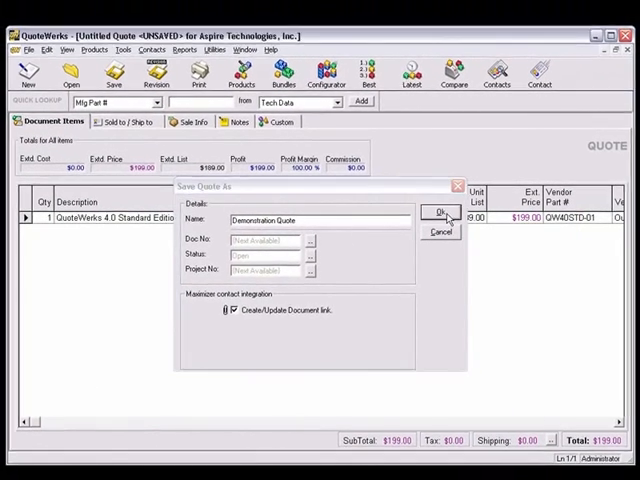
pyautogui.click(440, 214)
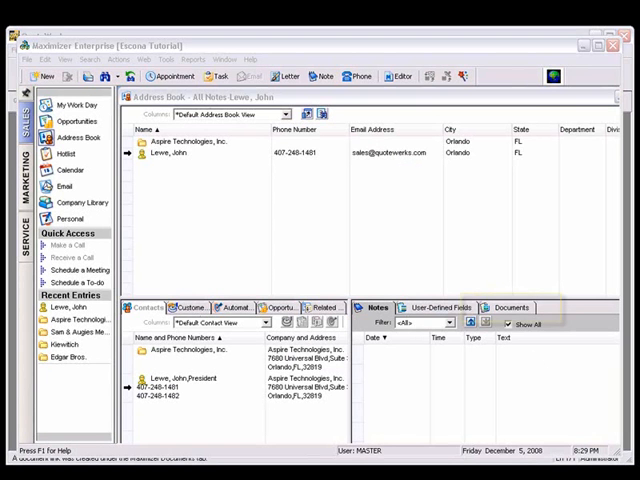
# Return from the Maximizer Address Book to the saved Demonstration Quote in QuoteWorks.
pyautogui.click(510, 308)
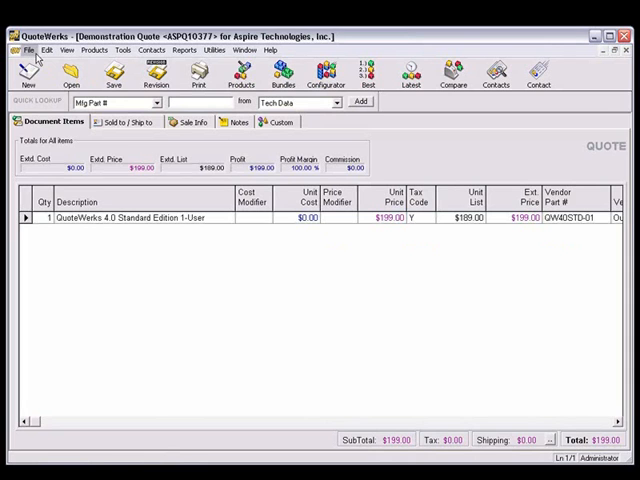
# Start editing the Quote (Standard) print layout from the Print Document dialog.
pyautogui.click(28, 50)
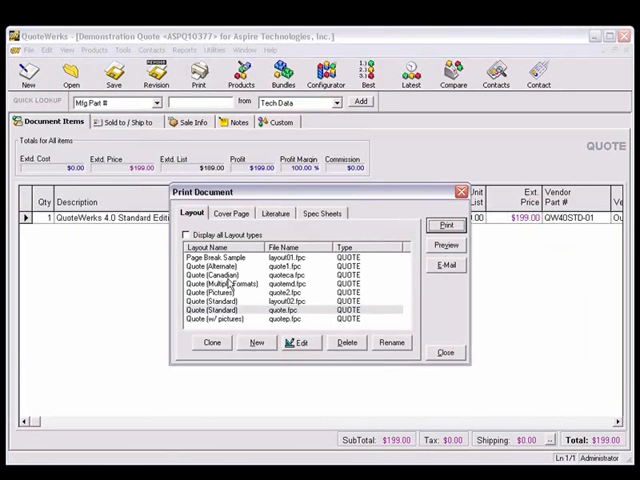
pyautogui.click(224, 320)
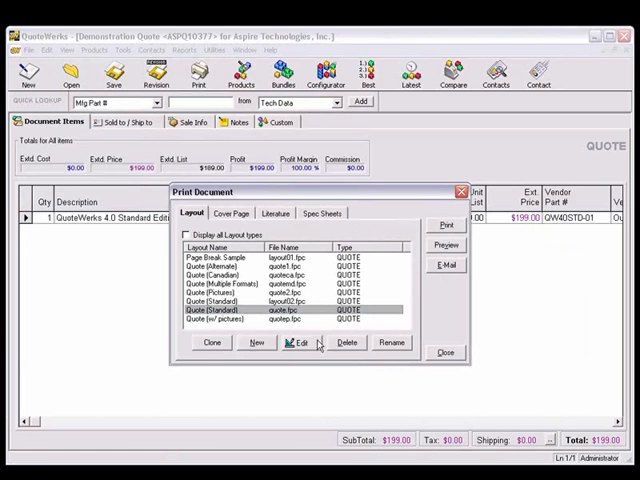
pyautogui.click(296, 344)
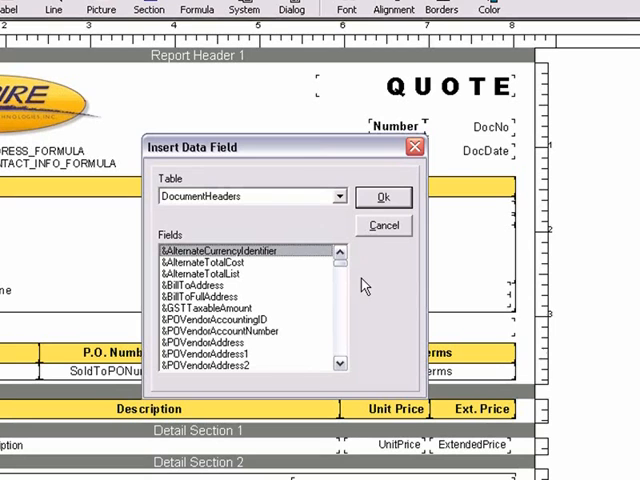
# Place the Category data field beside the logo, save the layout and preview it showing Distributor.
pyautogui.click(340, 196)
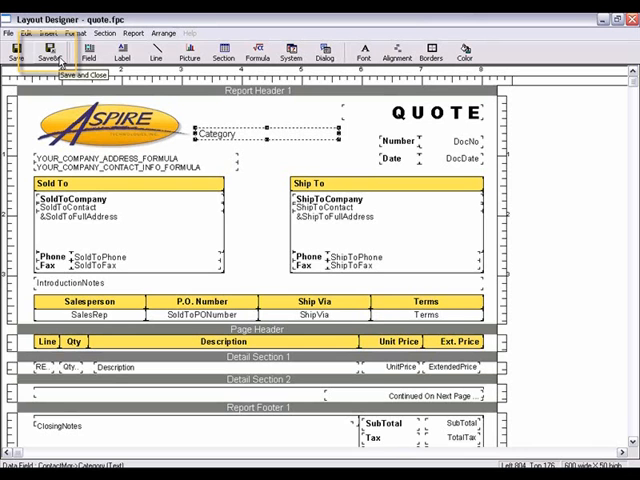
pyautogui.click(48, 52)
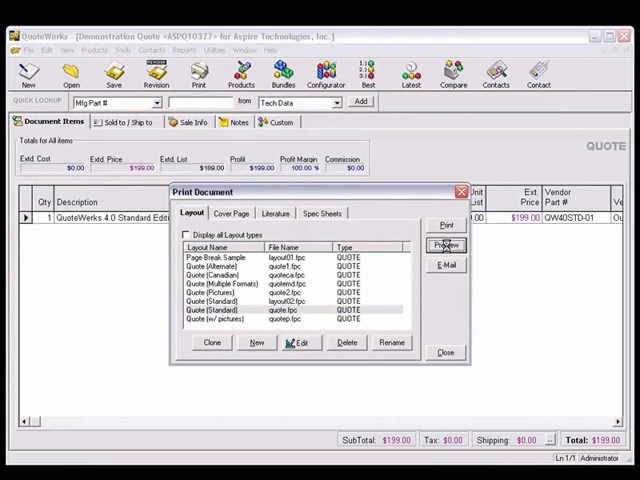
pyautogui.click(444, 244)
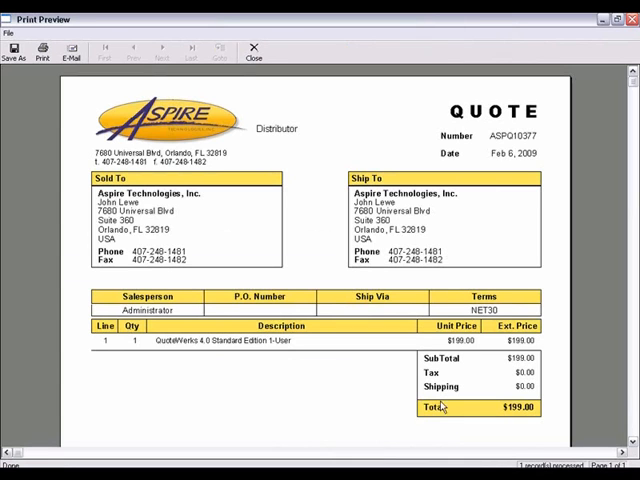